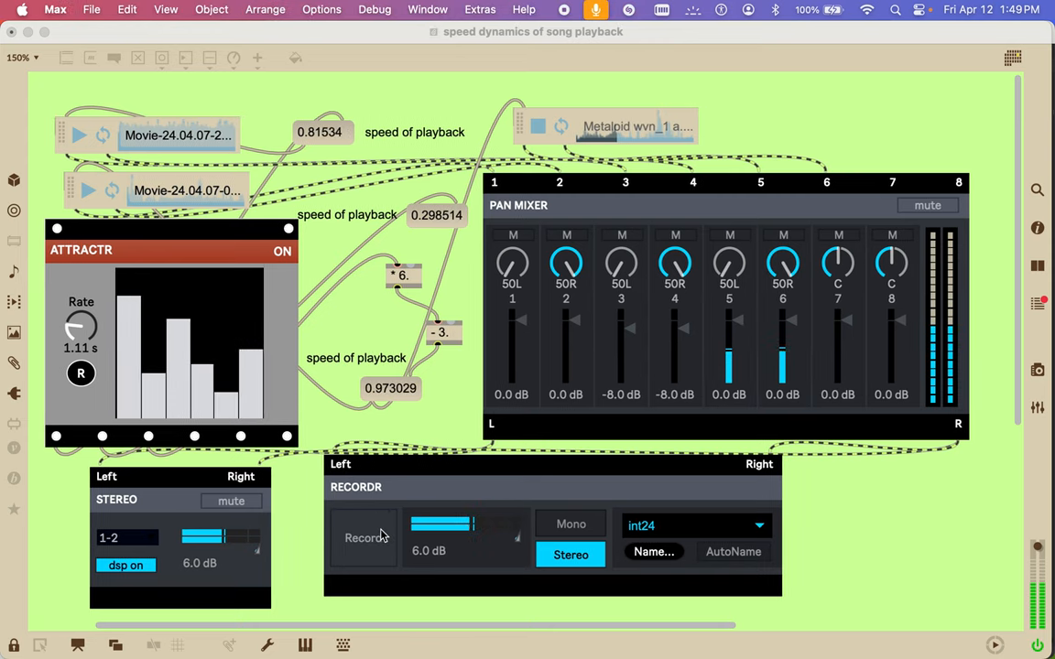
- Start RECORDR capturing the pan mixer's mixed stereo output
click(363, 537)
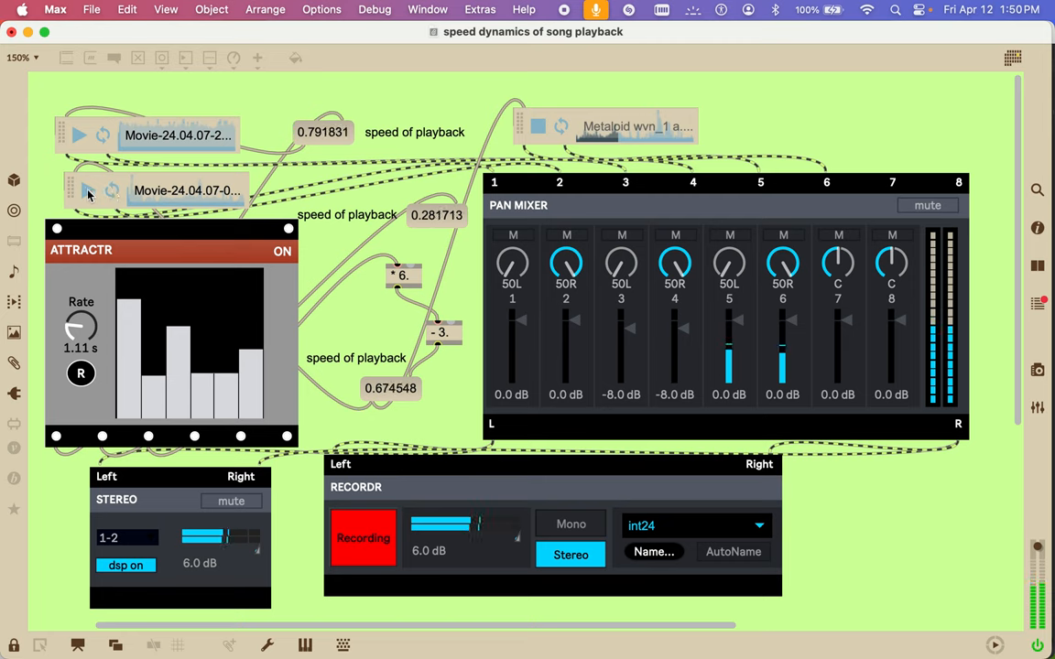
- Start playback of the second Movie playlist clip into the mixer
click(88, 190)
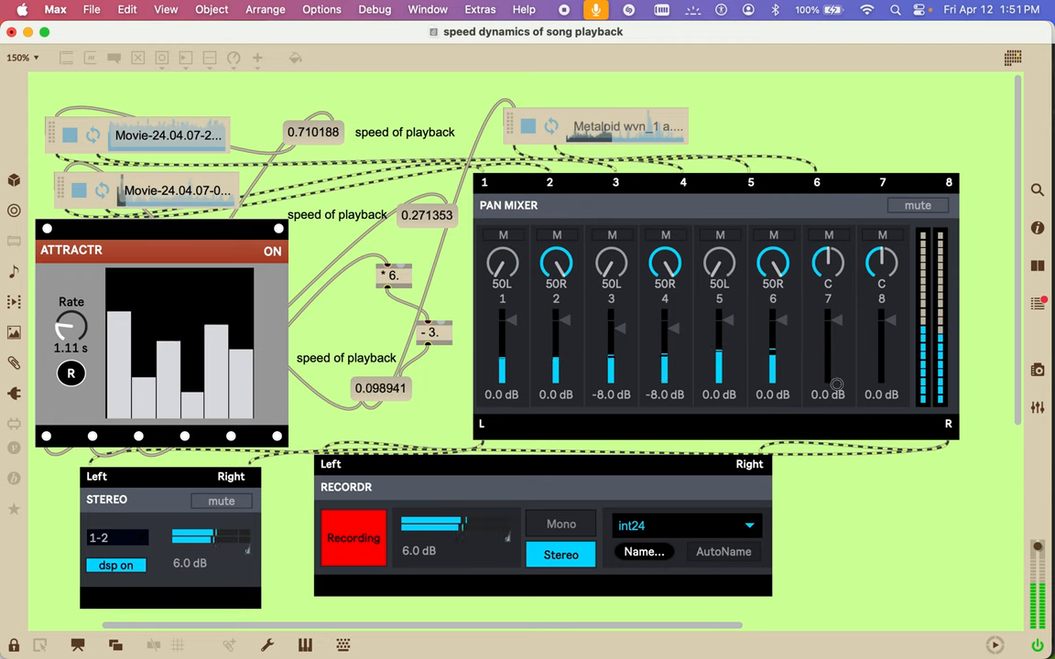
- Pan mixer channel 7 halfway left to 50L
drag(829, 265, 879, 265)
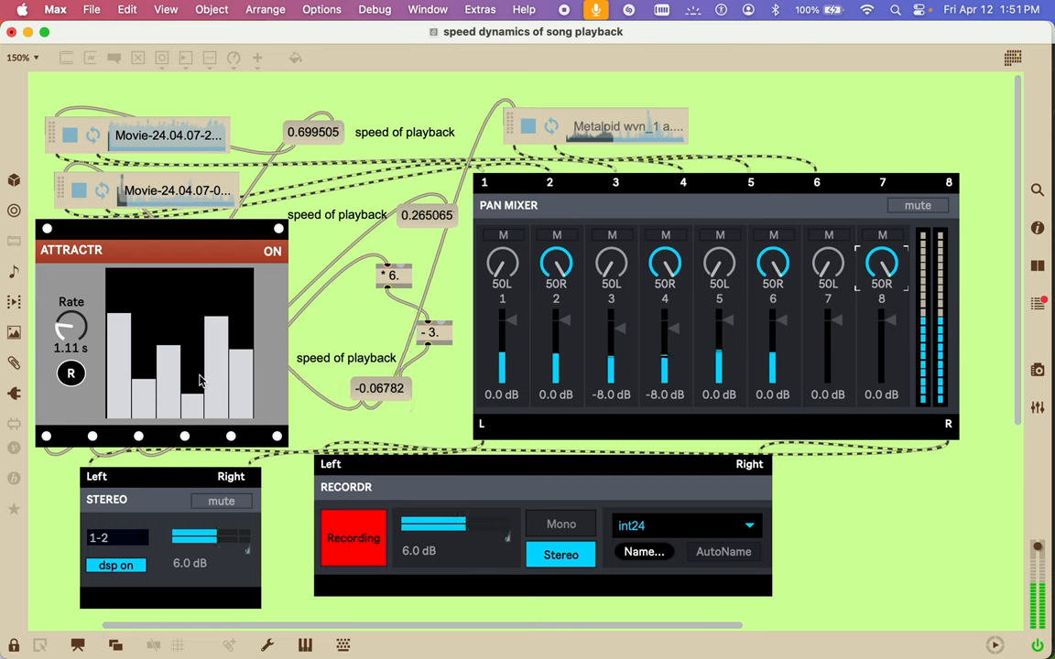
mouse_move(160, 346)
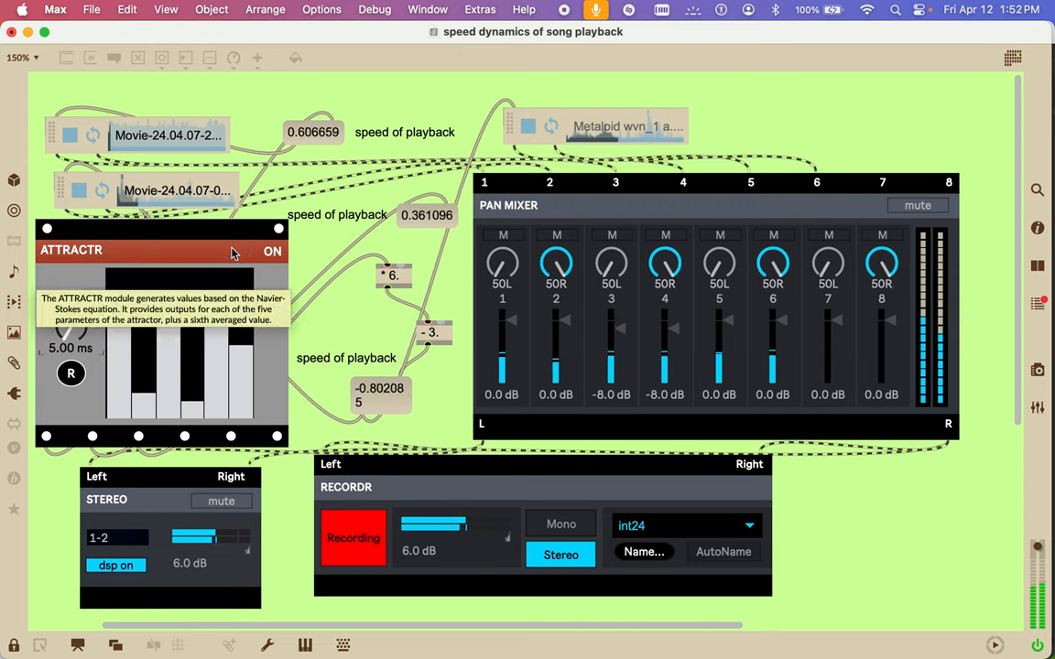
- Switch the ATTRACTR module off, freezing the playback speed values
click(272, 251)
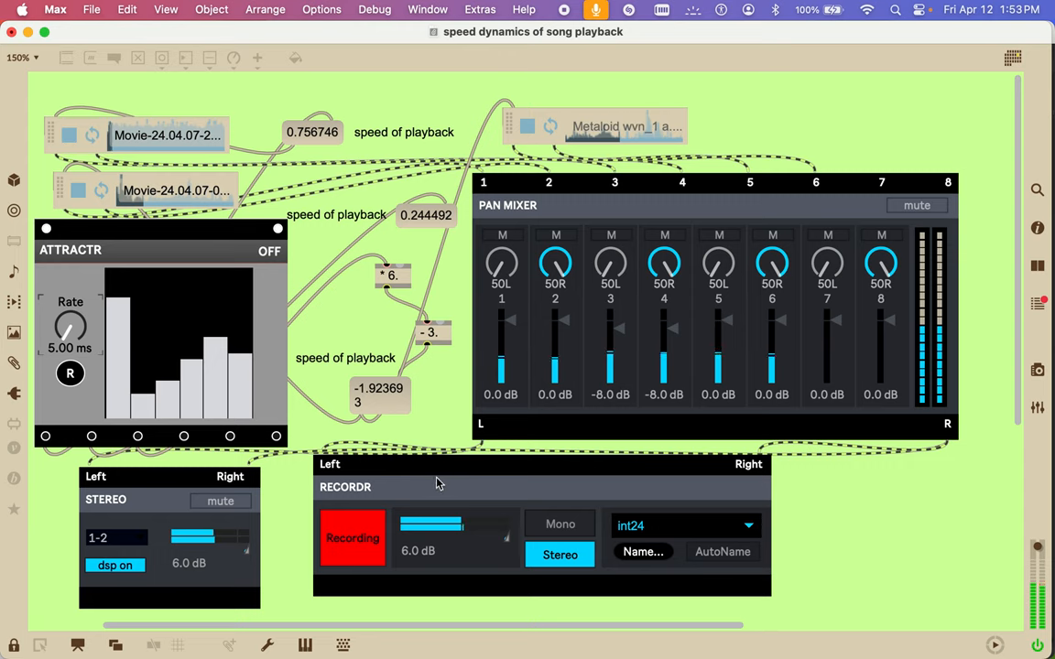
mouse_move(181, 257)
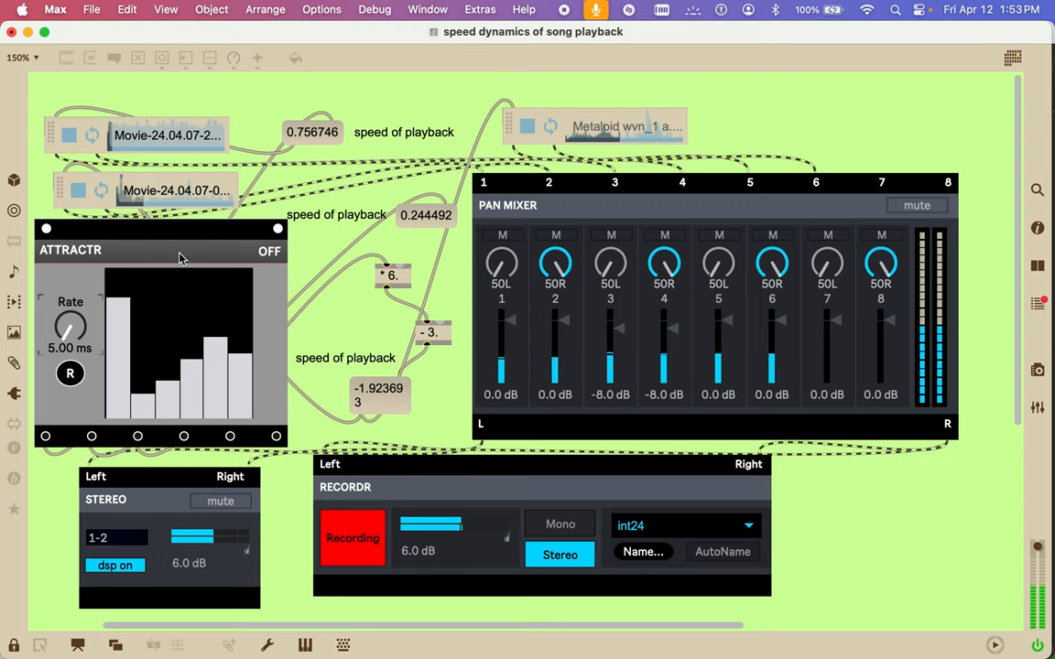
- Turn ATTRACTR back on, stop both Movie players, and show macOS Control Center
click(270, 251)
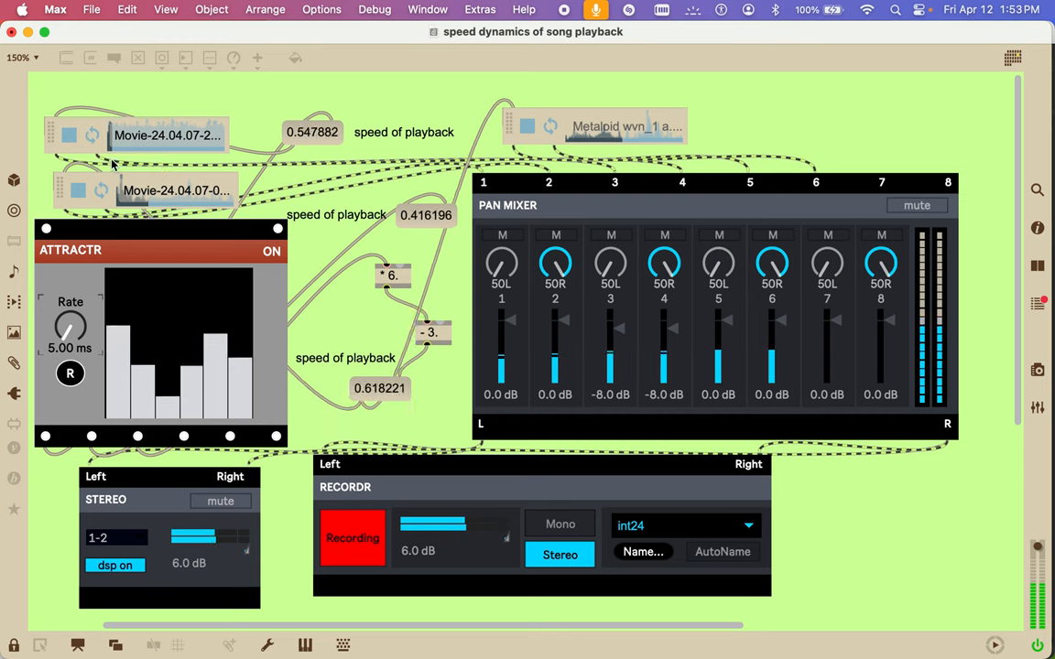
click(78, 191)
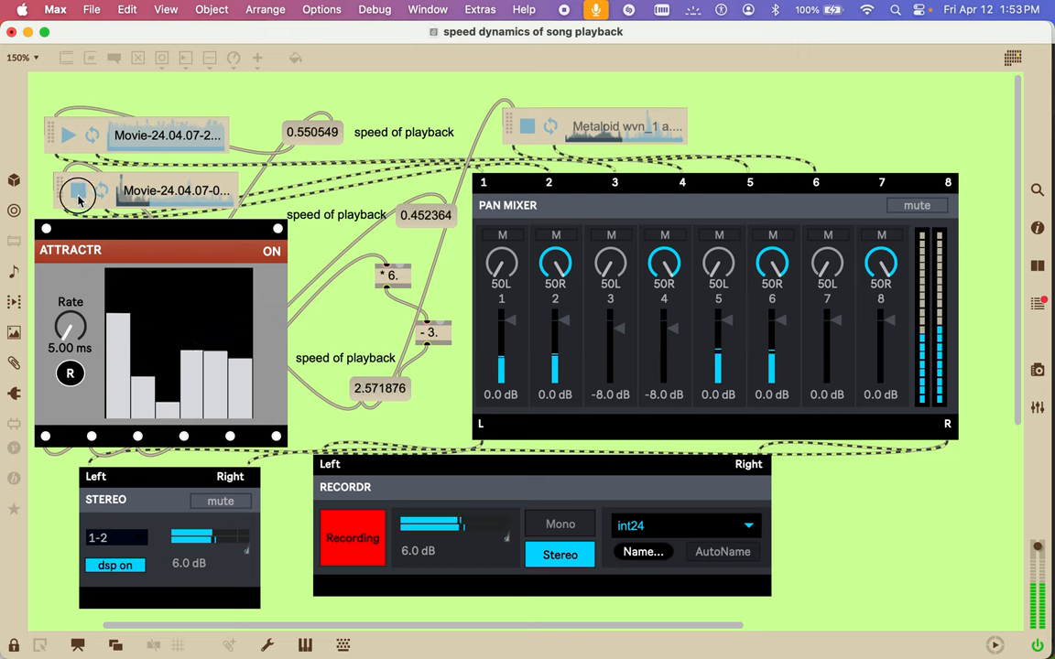
click(78, 191)
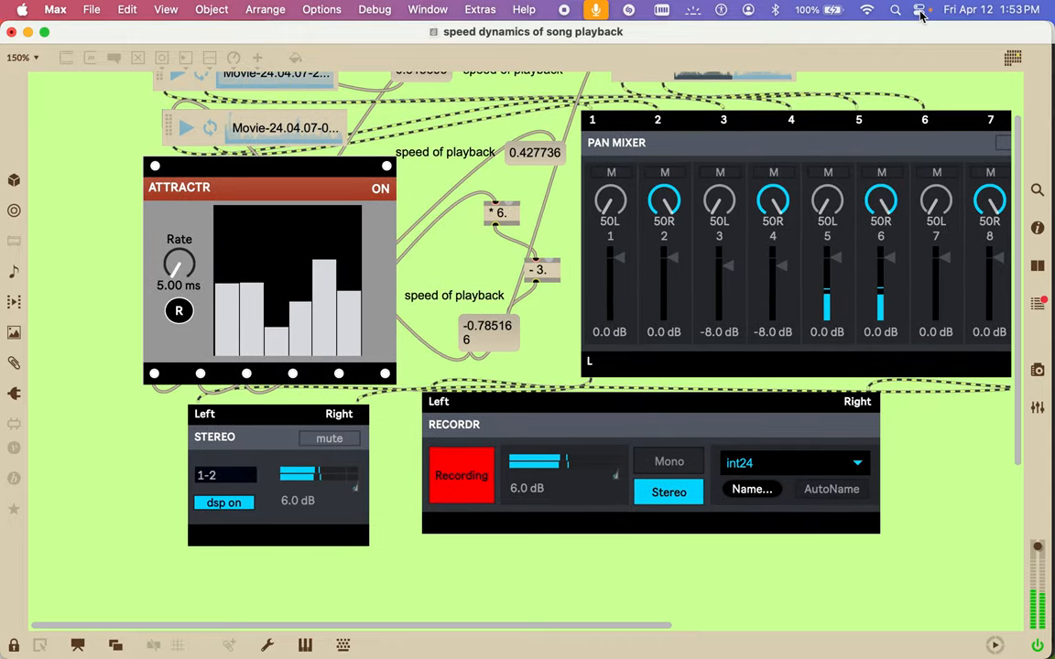
click(919, 9)
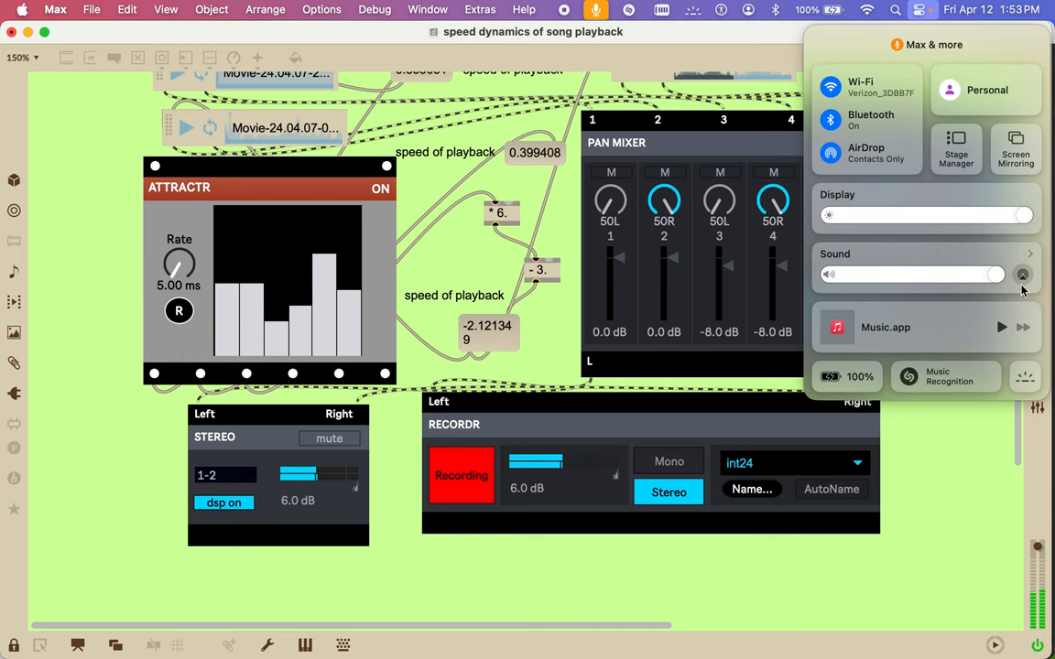